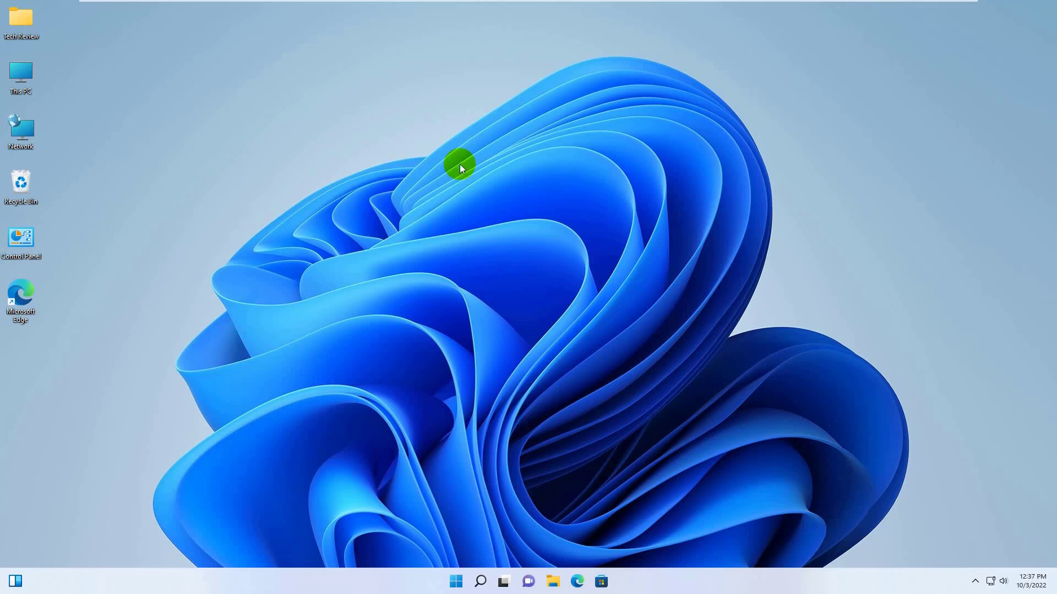
Step: Dismiss the desktop context menu and open the Start button's power-user Quick Link menu
{"action": "right_click", "coordinate": [460, 167]}
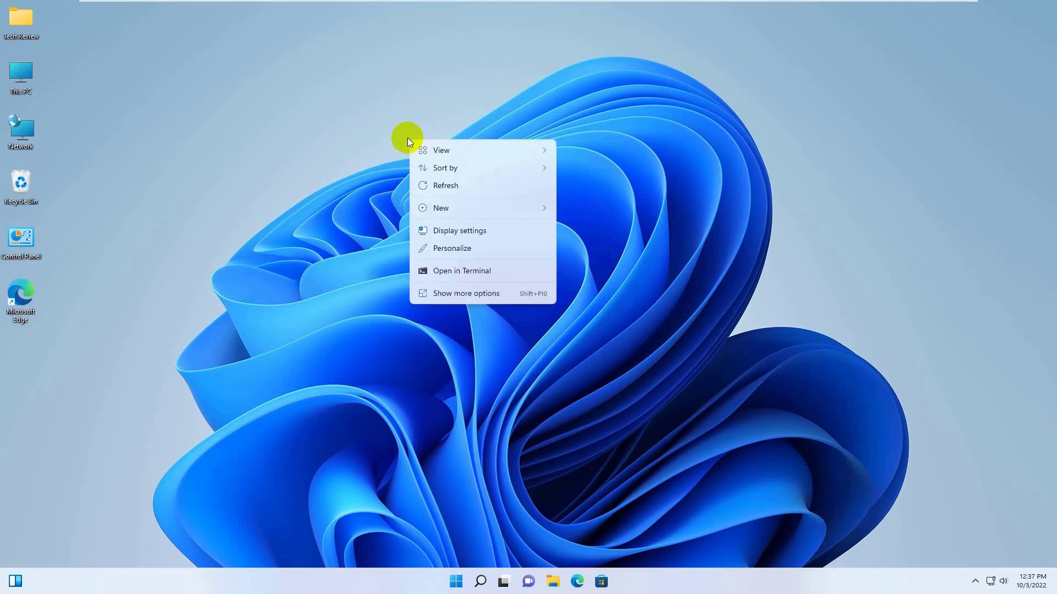
{"action": "left_click", "coordinate": [472, 175]}
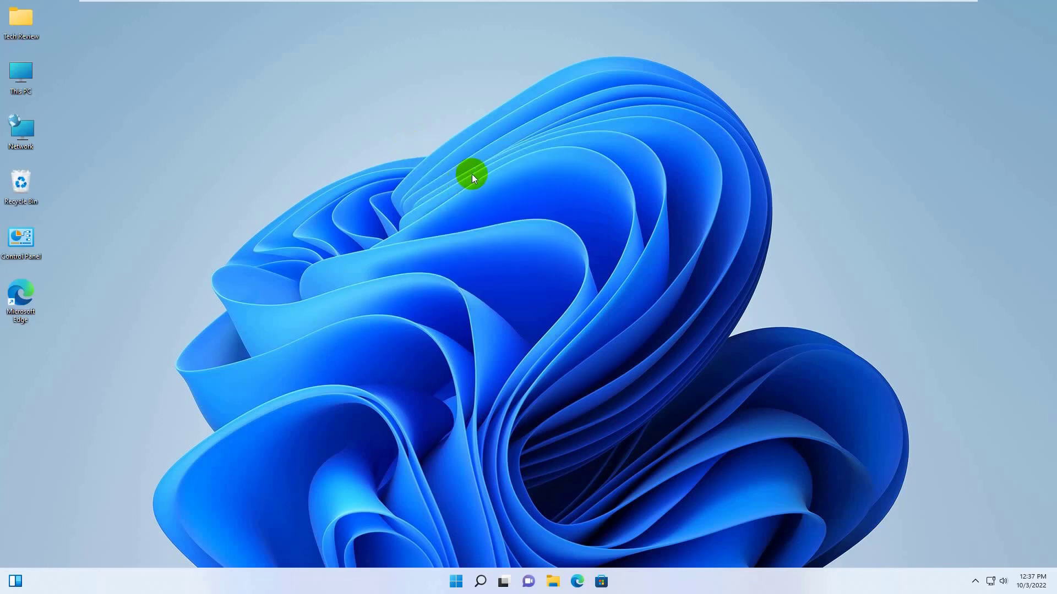
{"action": "right_click", "coordinate": [456, 581]}
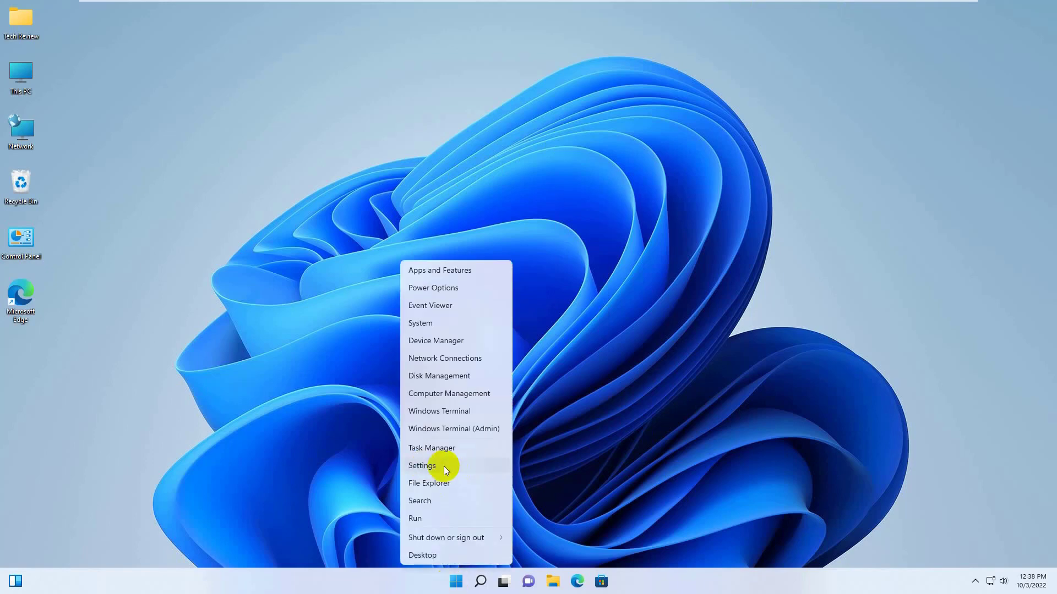
Step: Launch Settings from the Quick Link menu and go to Accounts > Family & other users
{"action": "left_click", "coordinate": [422, 465]}
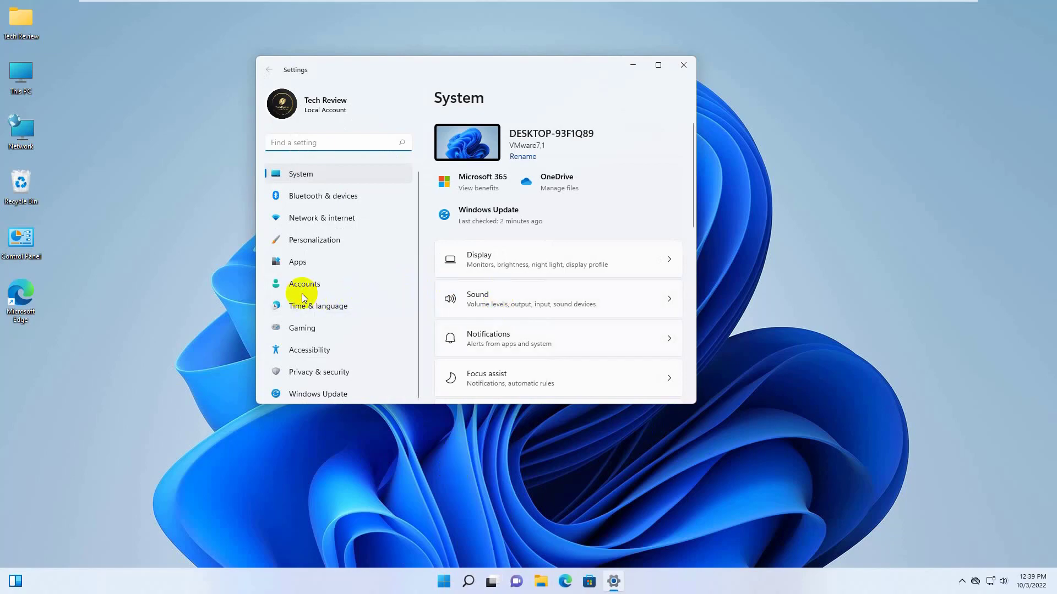
{"action": "left_click", "coordinate": [304, 284]}
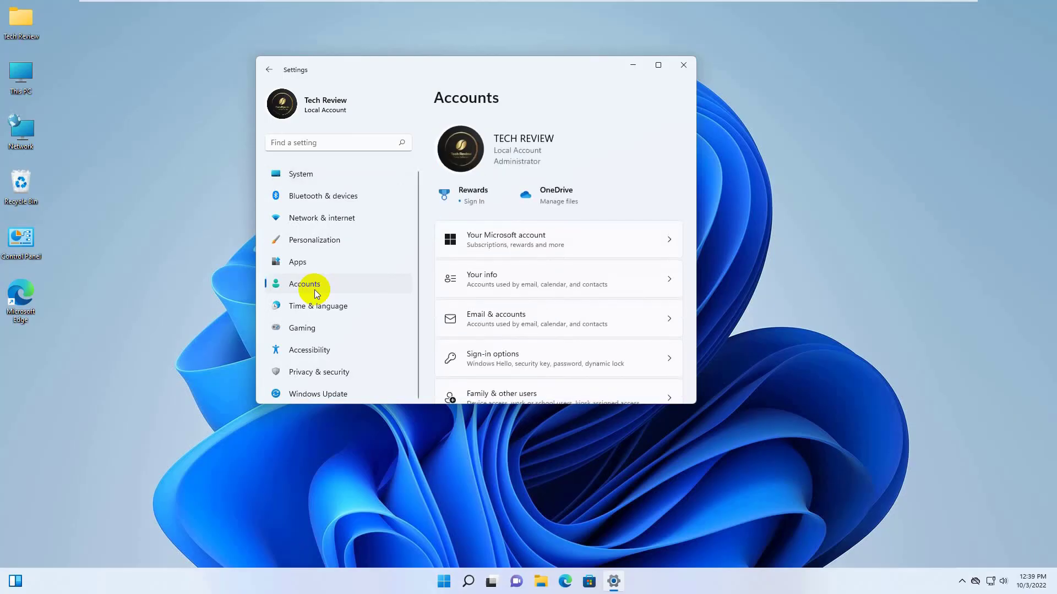
{"action": "scroll", "scroll_direction": "down", "scroll_amount": 3}
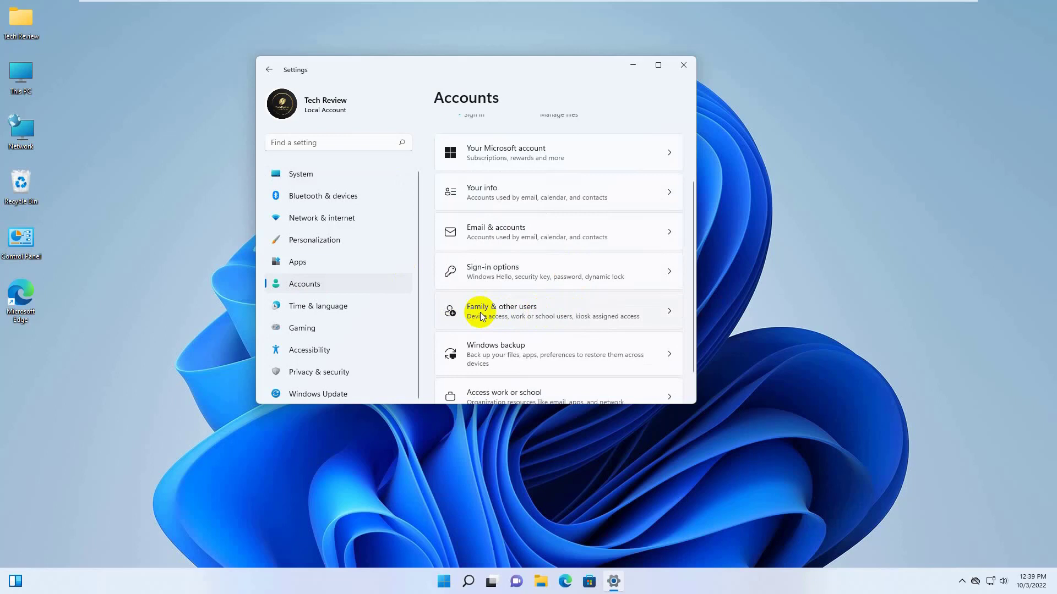
{"action": "mouse_move", "coordinate": [548, 317]}
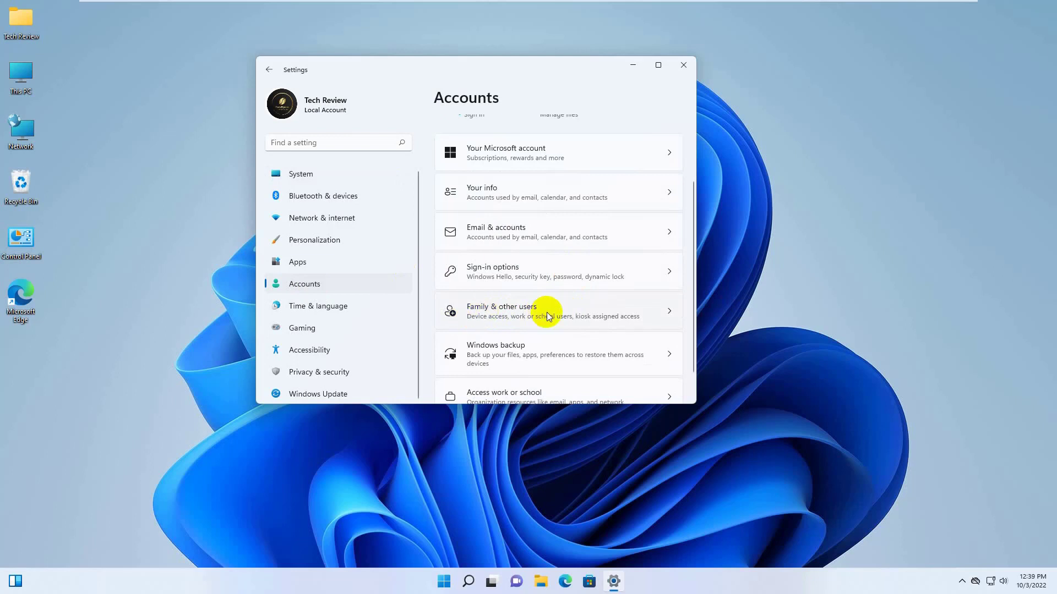
{"action": "left_click", "coordinate": [546, 312]}
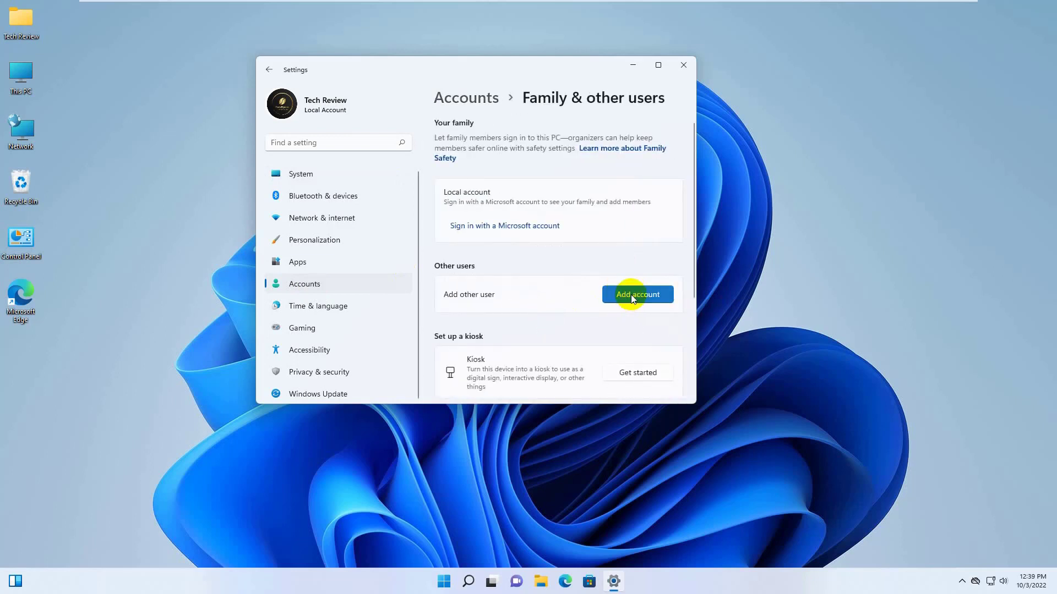
Step: Add another user without sign-in info or a Microsoft account, named TechReview
{"action": "left_click", "coordinate": [636, 295]}
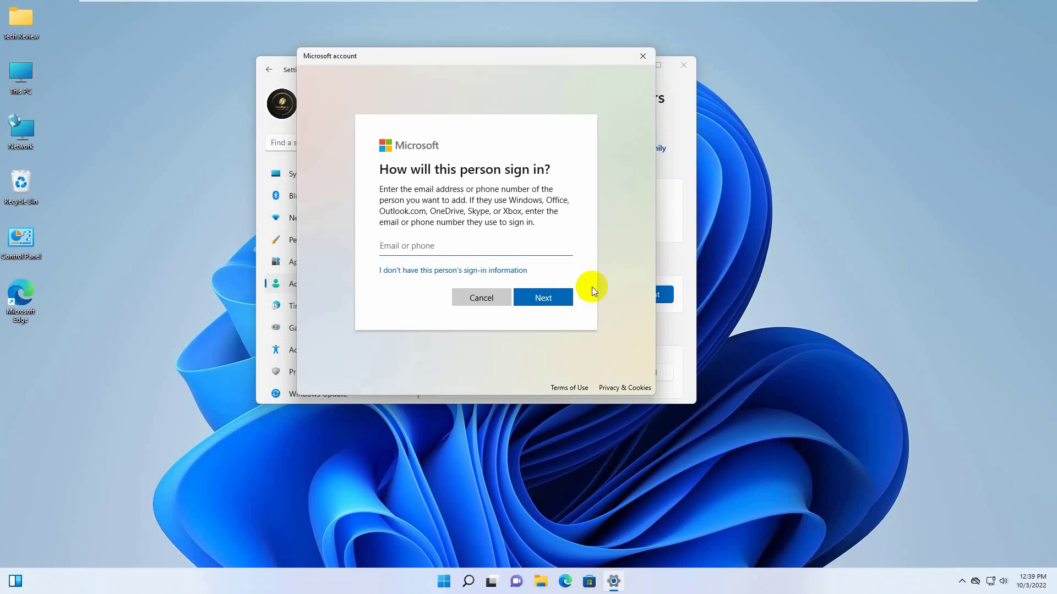
{"action": "mouse_move", "coordinate": [411, 274]}
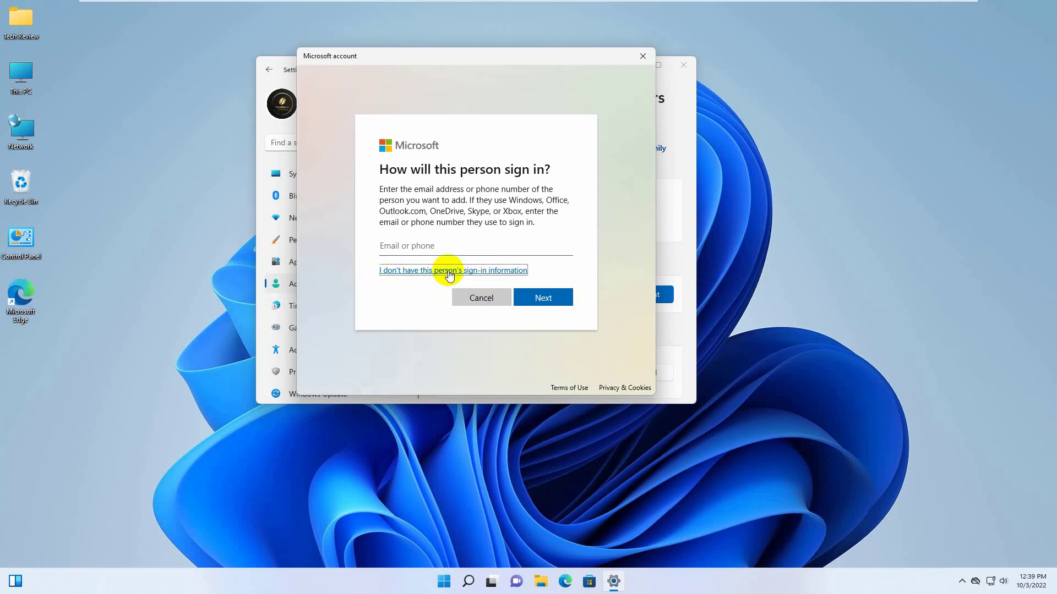
{"action": "left_click", "coordinate": [453, 271]}
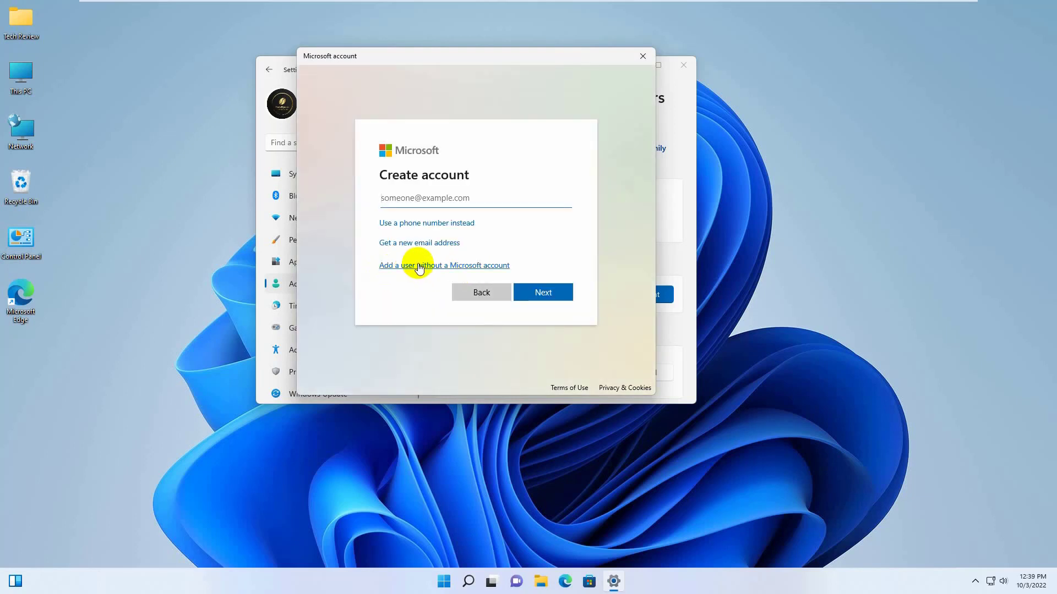
{"action": "left_click", "coordinate": [444, 265]}
{"action": "type", "text": "TechReview"}
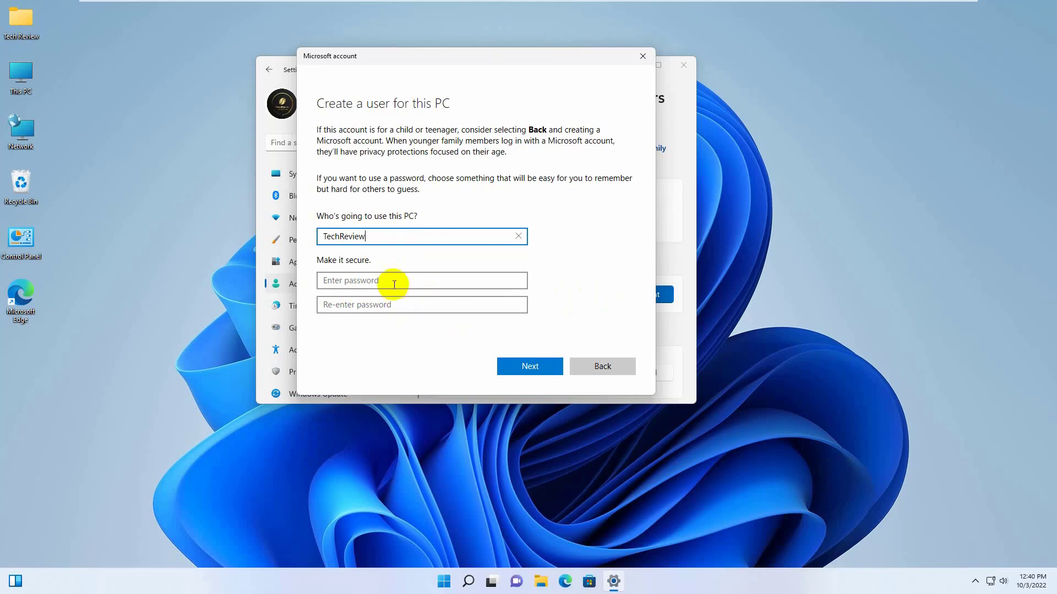
Step: Leave both password fields empty and create the TechReview local account
{"action": "left_click", "coordinate": [421, 280]}
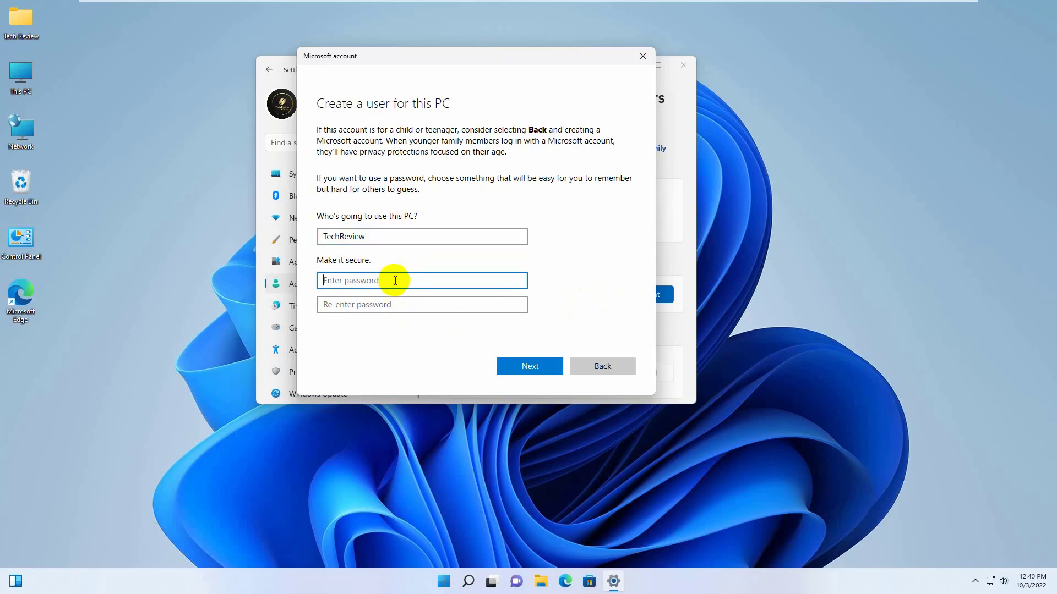
{"action": "left_click", "coordinate": [421, 304]}
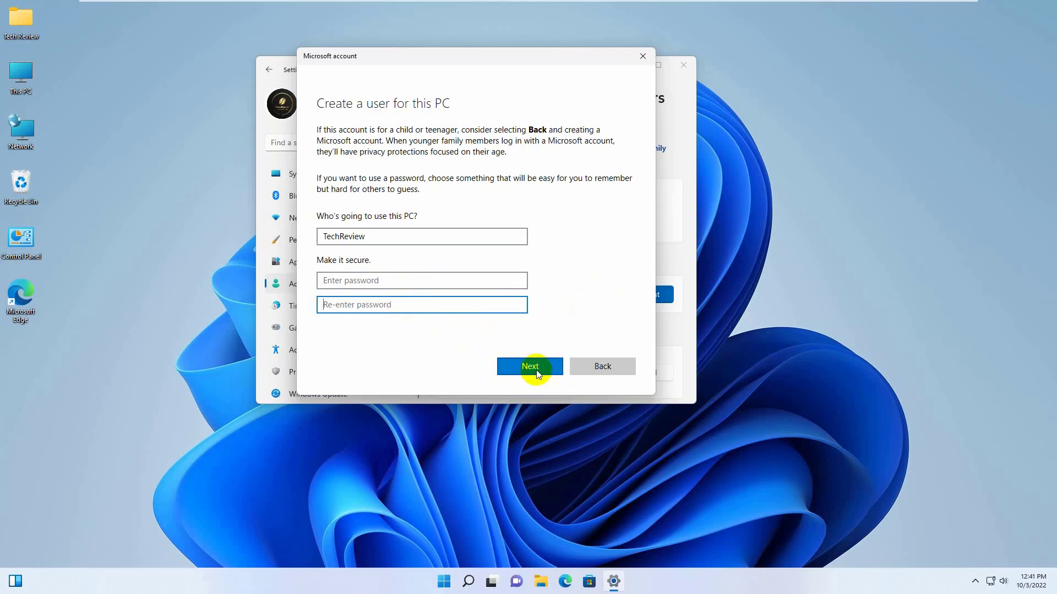
{"action": "left_click", "coordinate": [530, 366]}
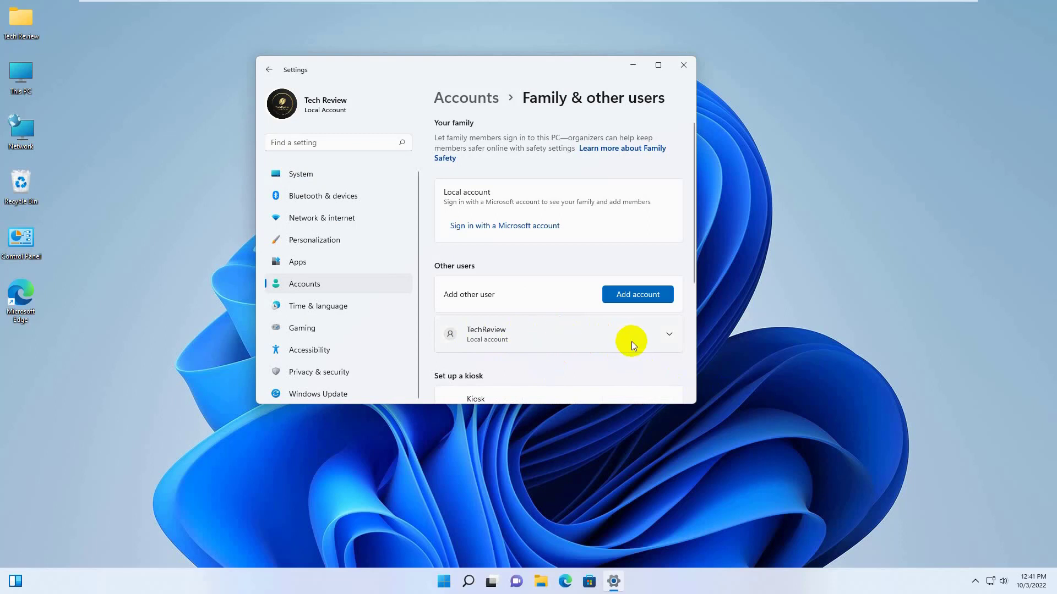
Step: Review TechReview's account type, then show the Start menu account options listing TechReview
{"action": "left_click", "coordinate": [667, 333]}
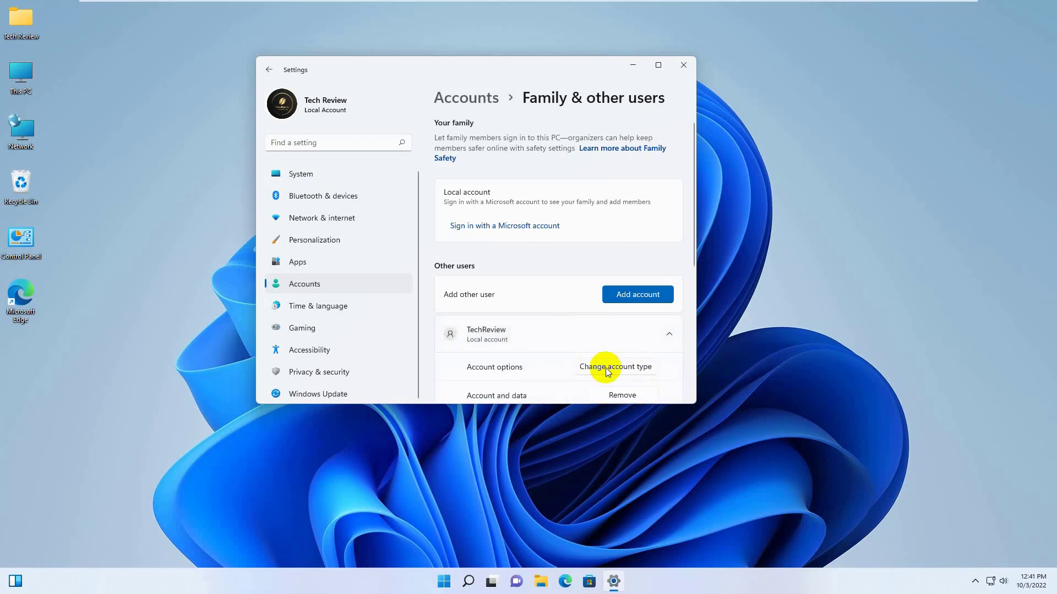
{"action": "left_click", "coordinate": [614, 367]}
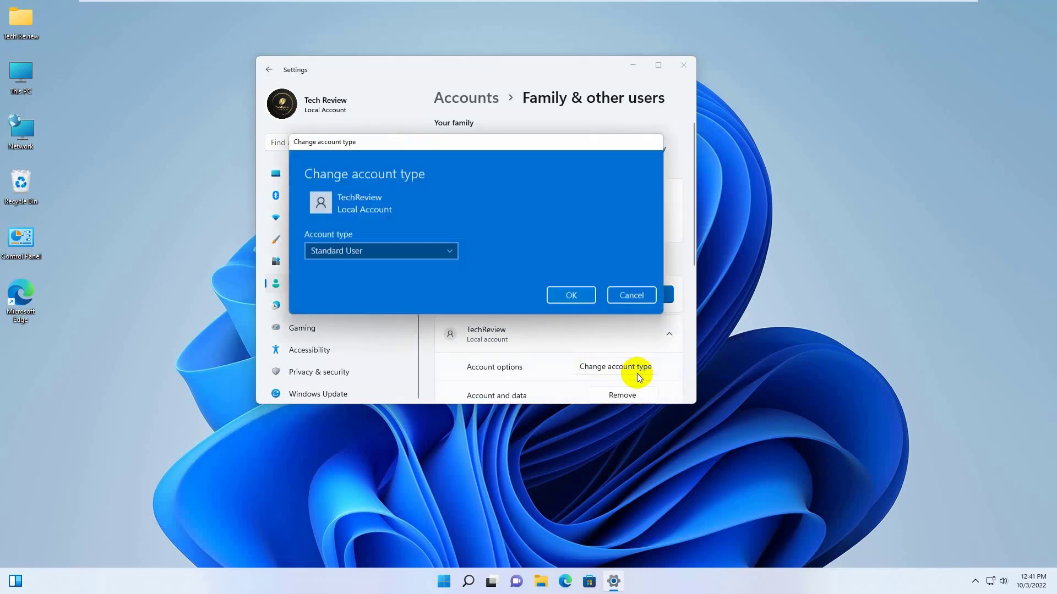
{"action": "left_click", "coordinate": [381, 251]}
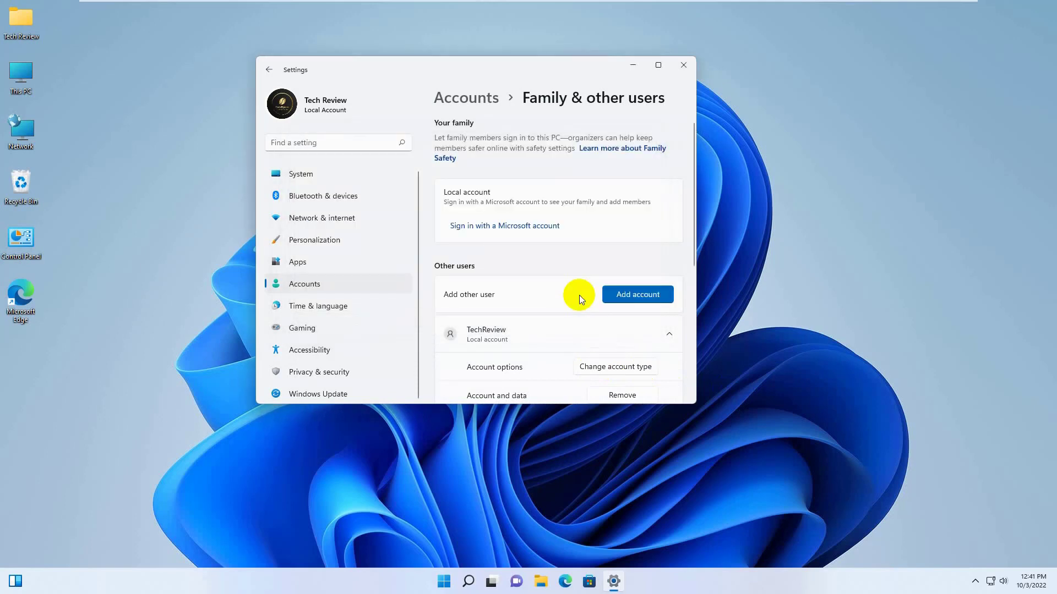
{"action": "left_click", "coordinate": [682, 65]}
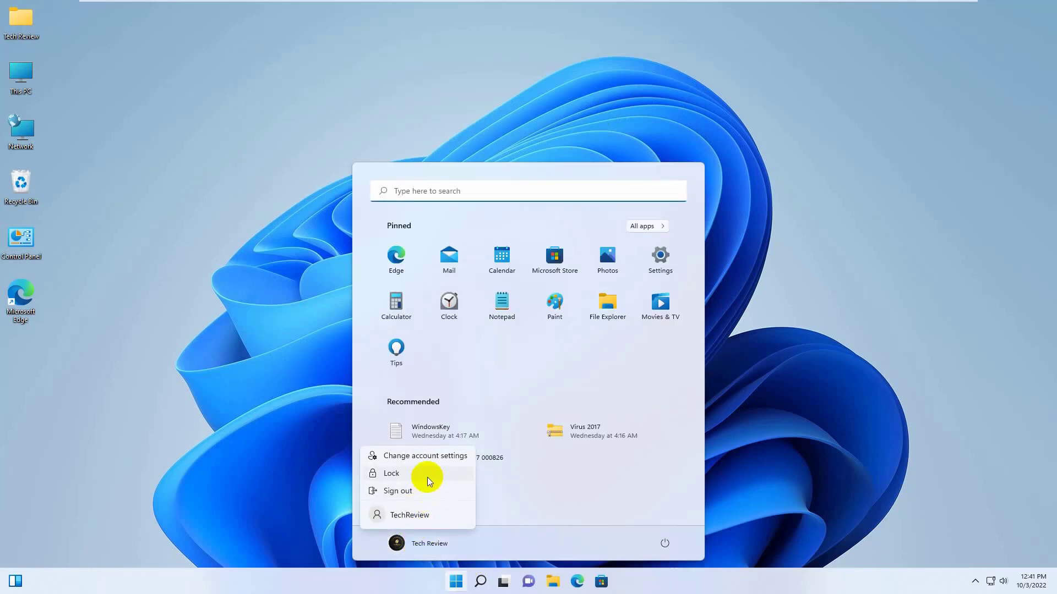
Step: Switch to TechReview from the profile menu and select it on the lock screen
{"action": "left_click", "coordinate": [391, 473]}
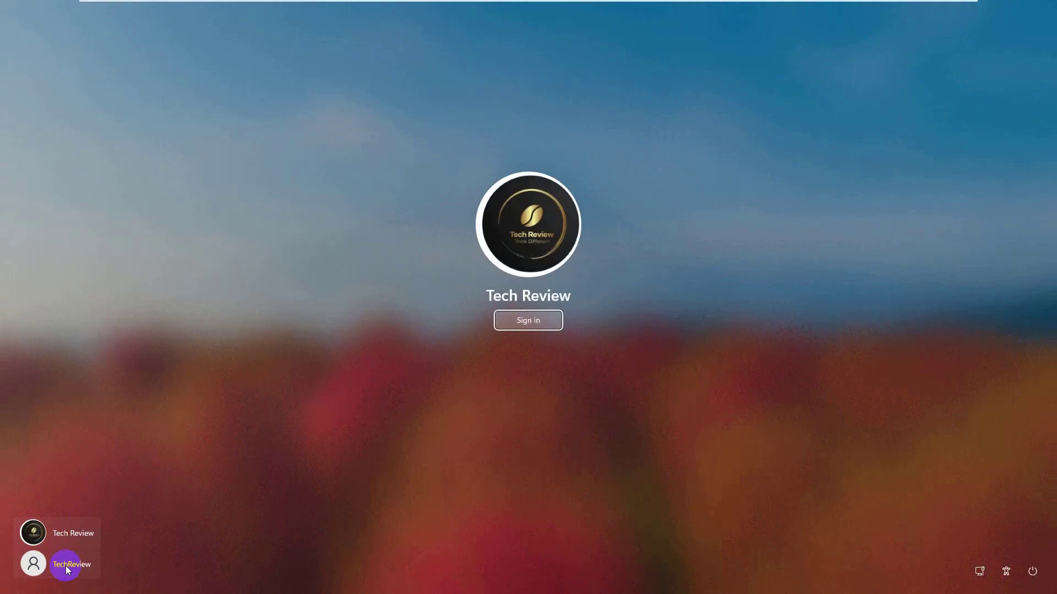
{"action": "left_click", "coordinate": [528, 321]}
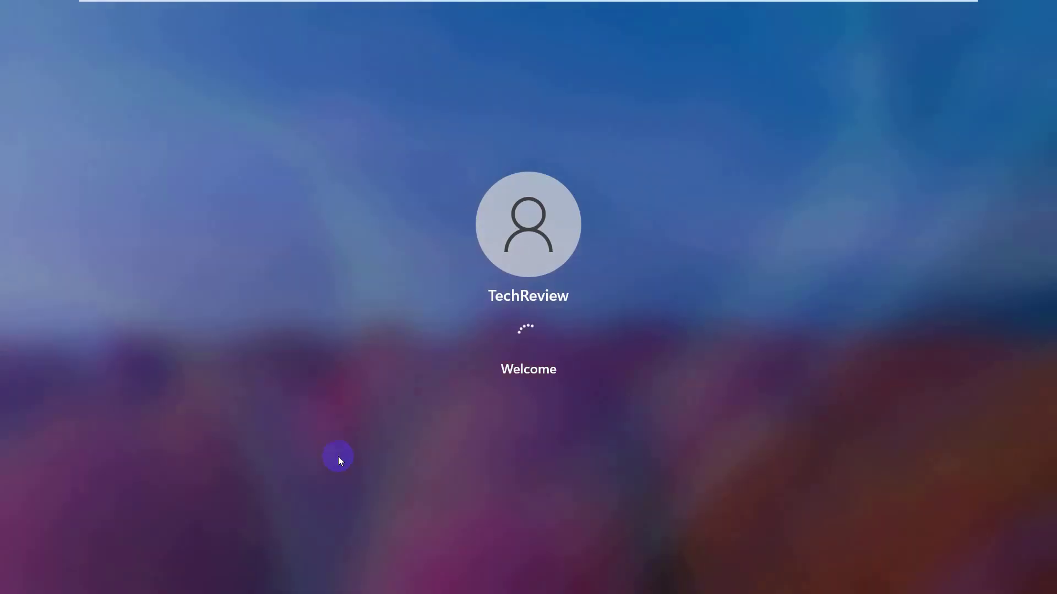